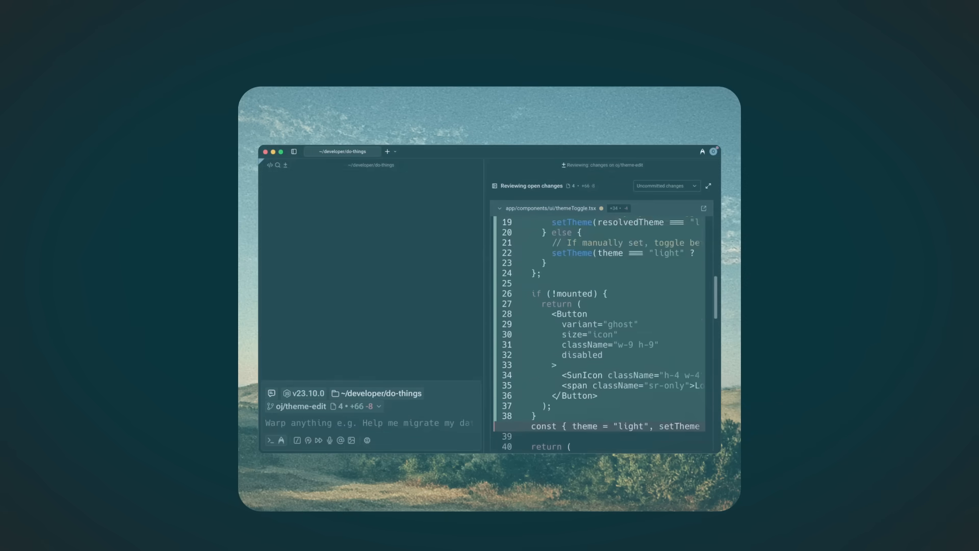
Step: Scroll past the Visual Dev Guides to the nine FAANG engineer author cards
left_click(521, 230)
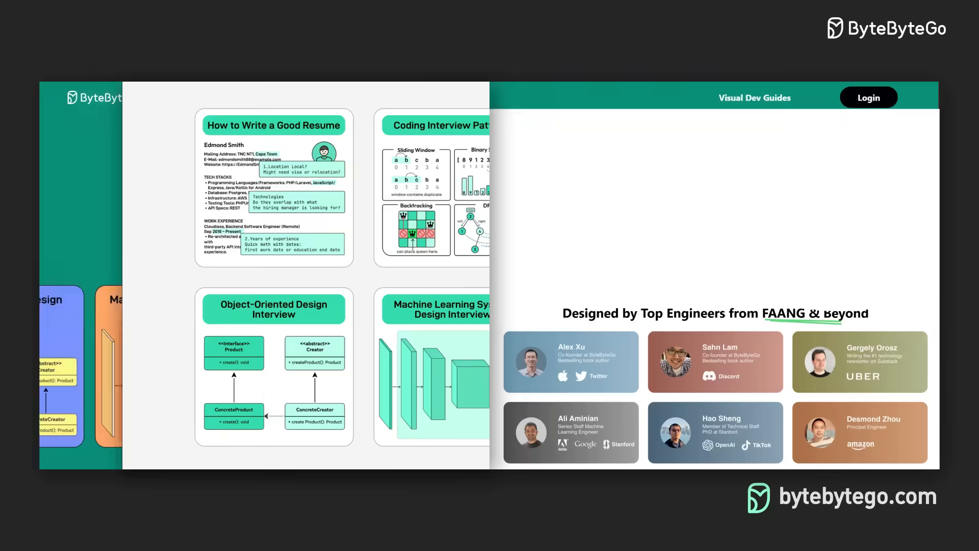
scroll("down", 3)
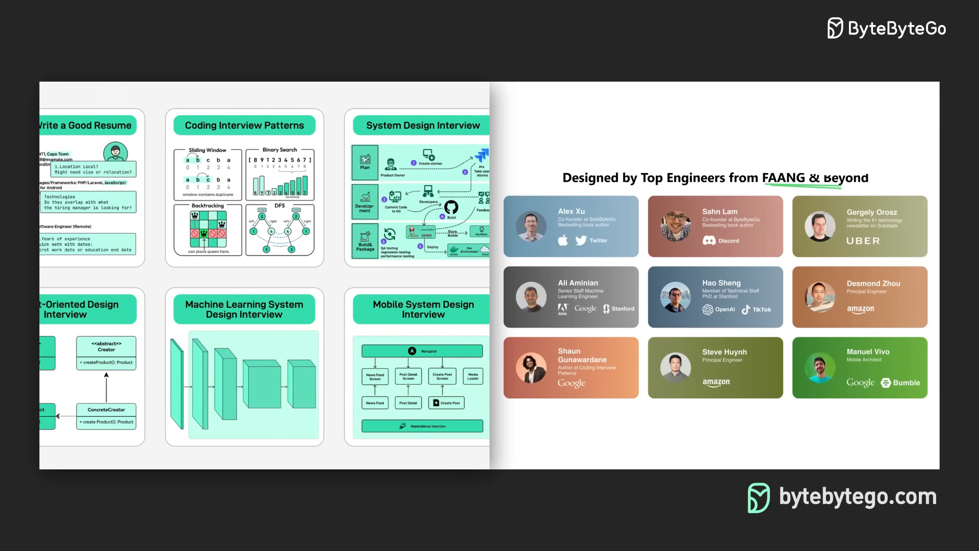